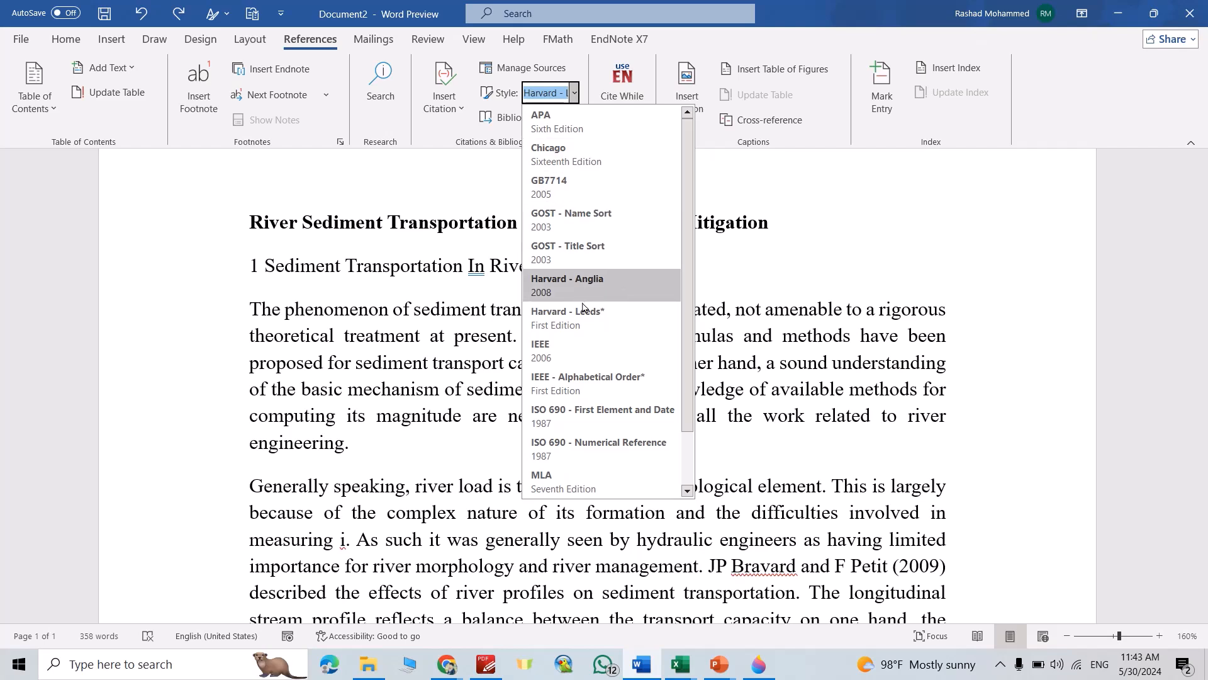
{"action": "mouse_move", "coordinate": [635, 293]}
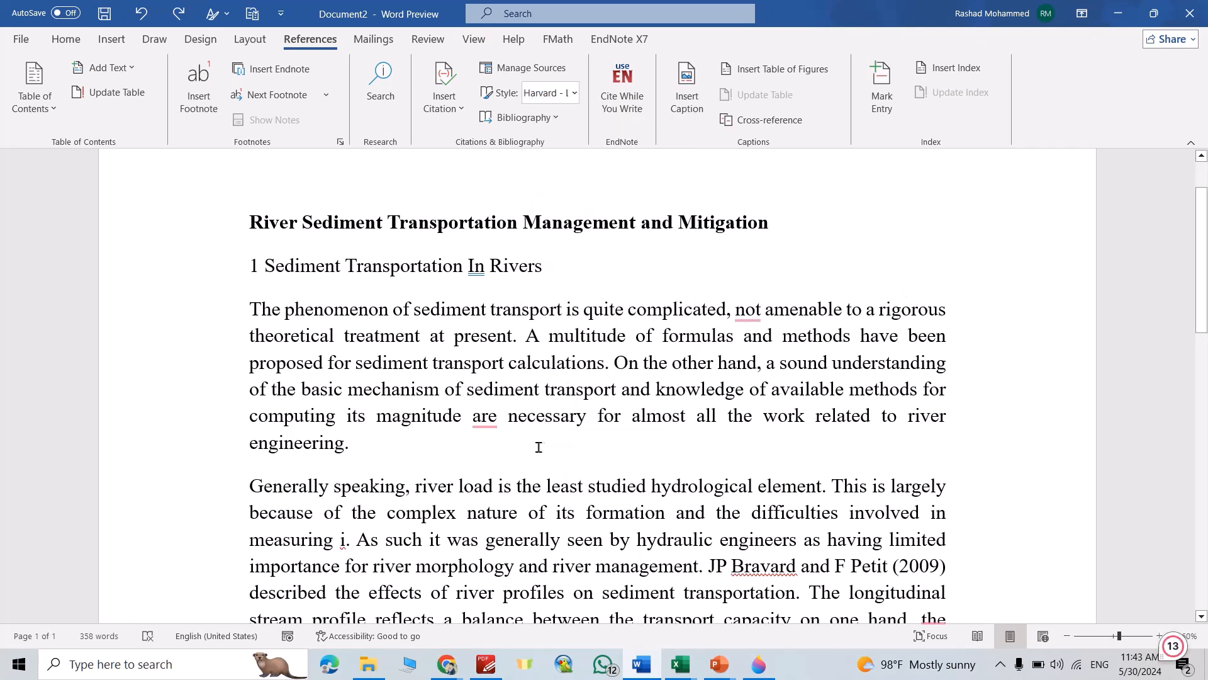
{"action": "mouse_move", "coordinate": [345, 449]}
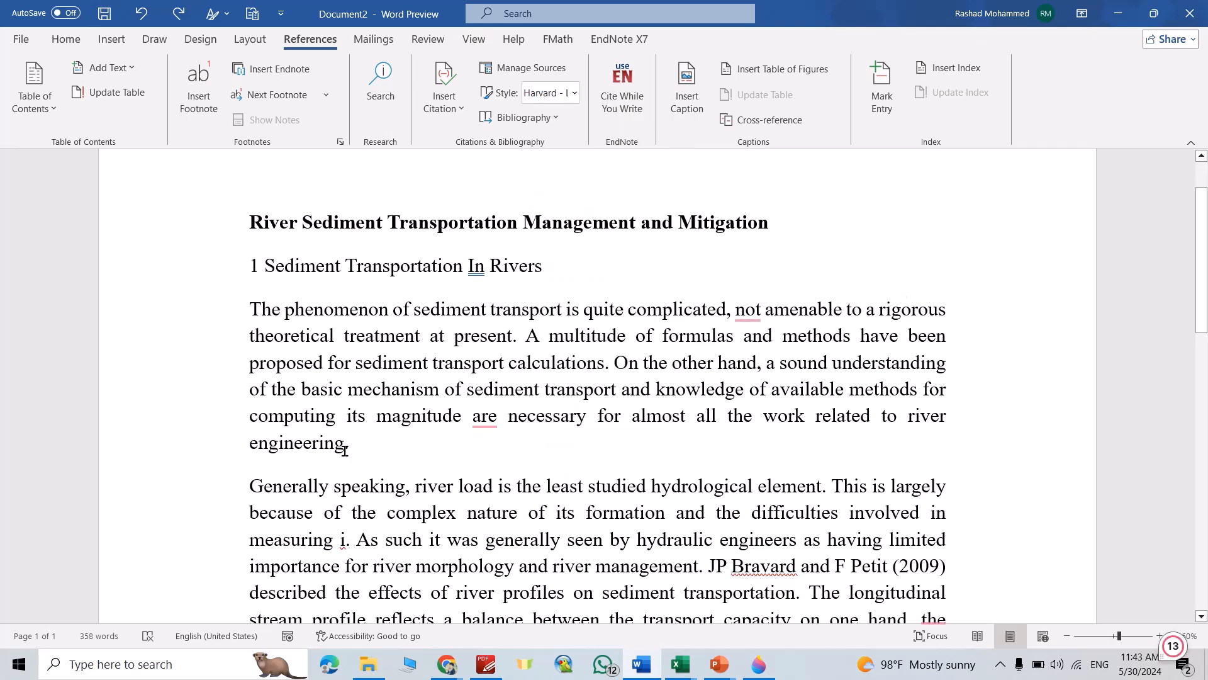
- Place the insertion point after "engineering." at the end of the first paragraph
{"action": "left_click", "coordinate": [483, 416]}
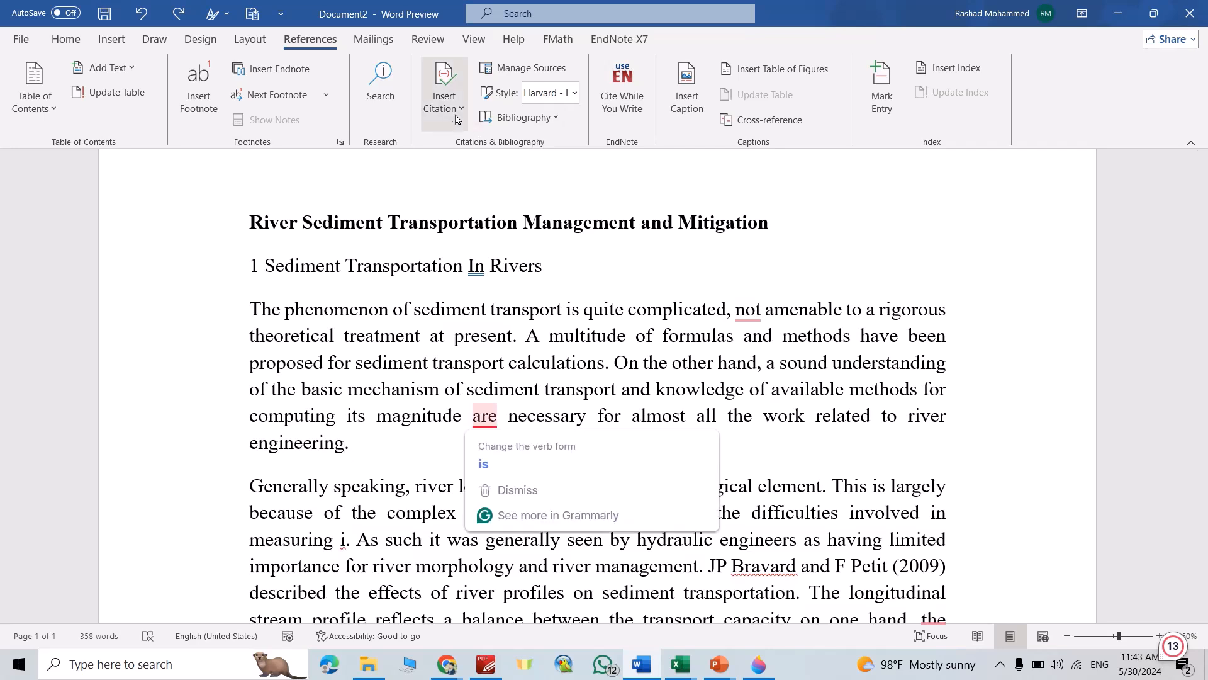
- Add a new Book source by Clark (2012) via Insert Citation and cite it after the paragraph
{"action": "left_click", "coordinate": [443, 87]}
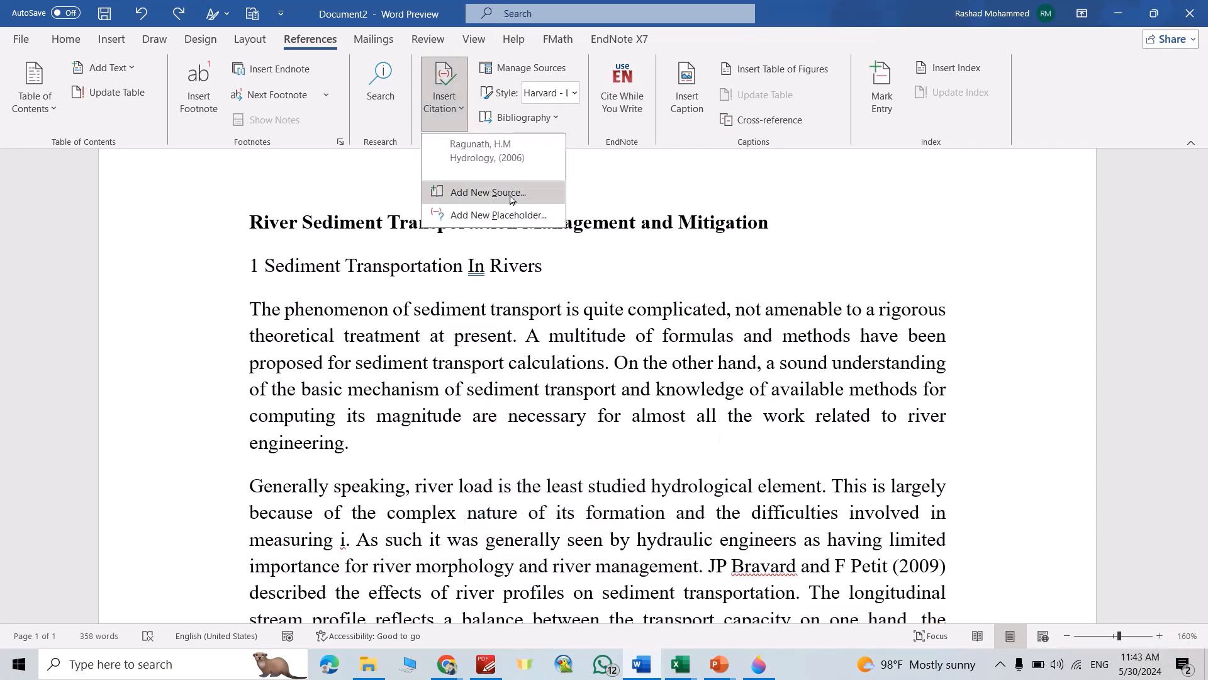
{"action": "left_click", "coordinate": [488, 191]}
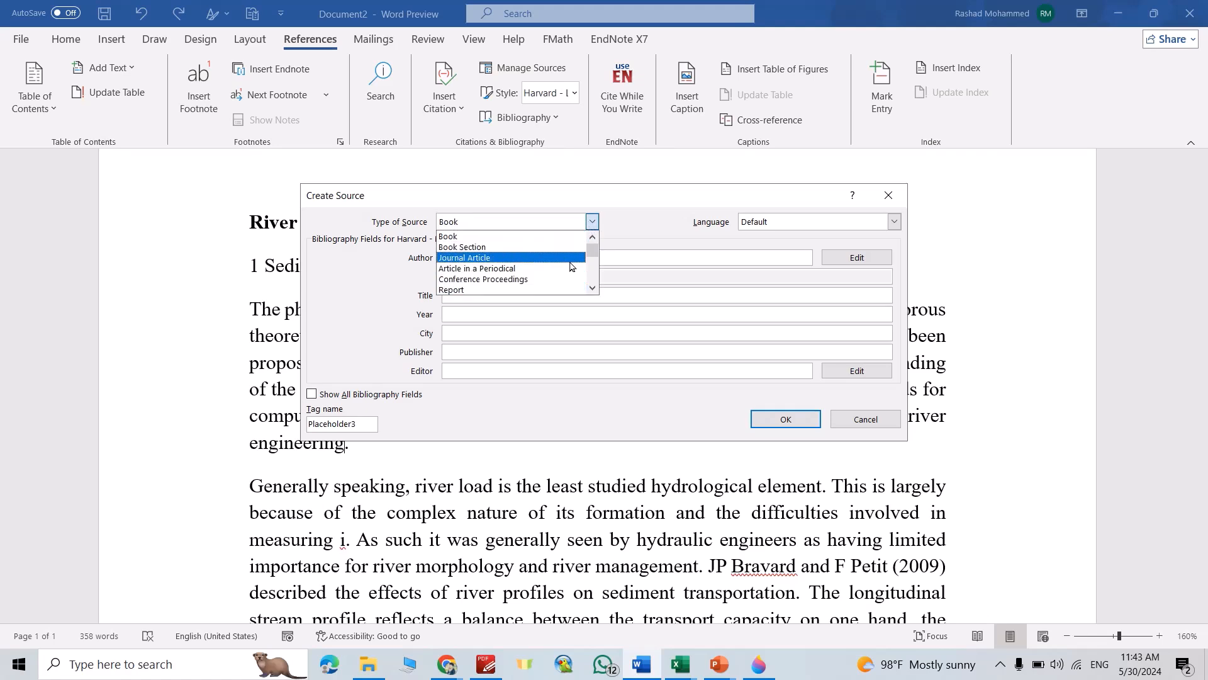
{"action": "scroll", "scroll_direction": "down", "scroll_amount": 3}
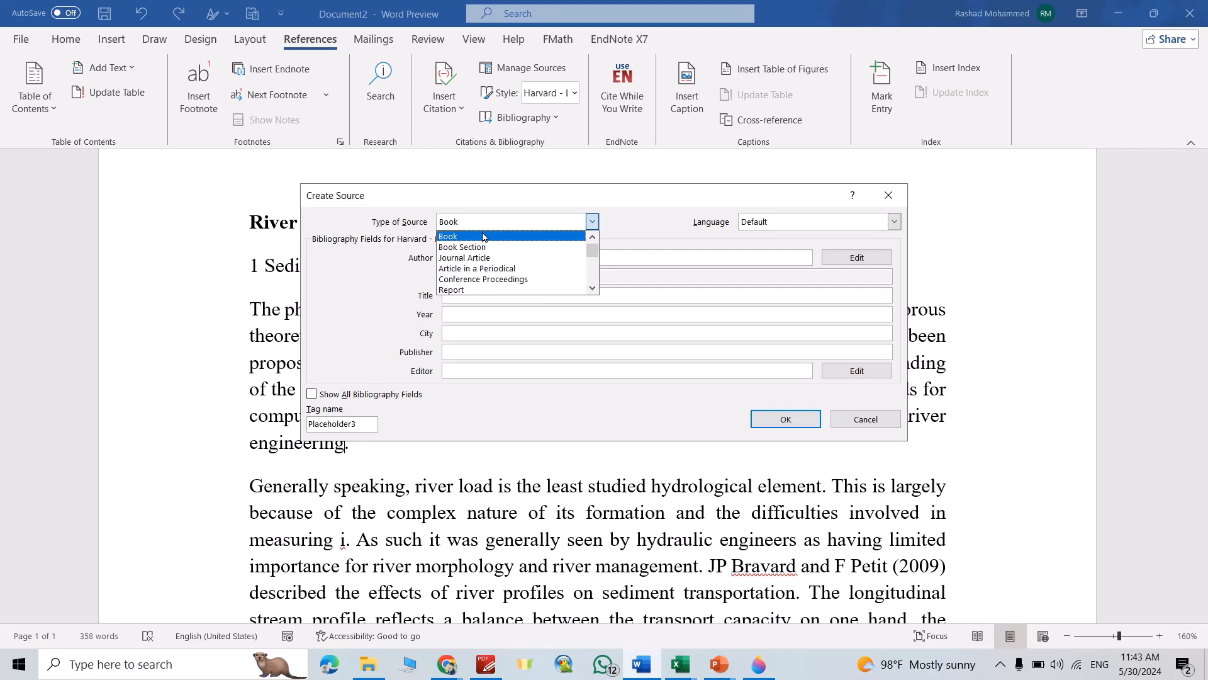
{"action": "left_click", "coordinate": [448, 235]}
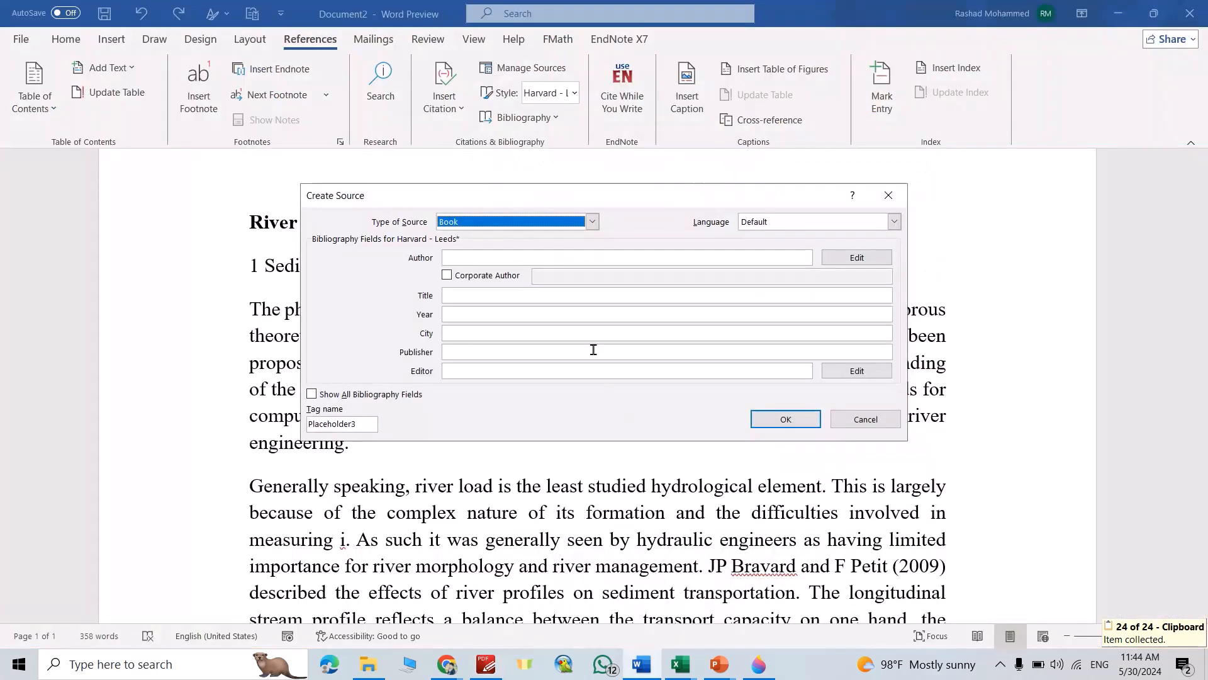
{"action": "left_click", "coordinate": [627, 257]}
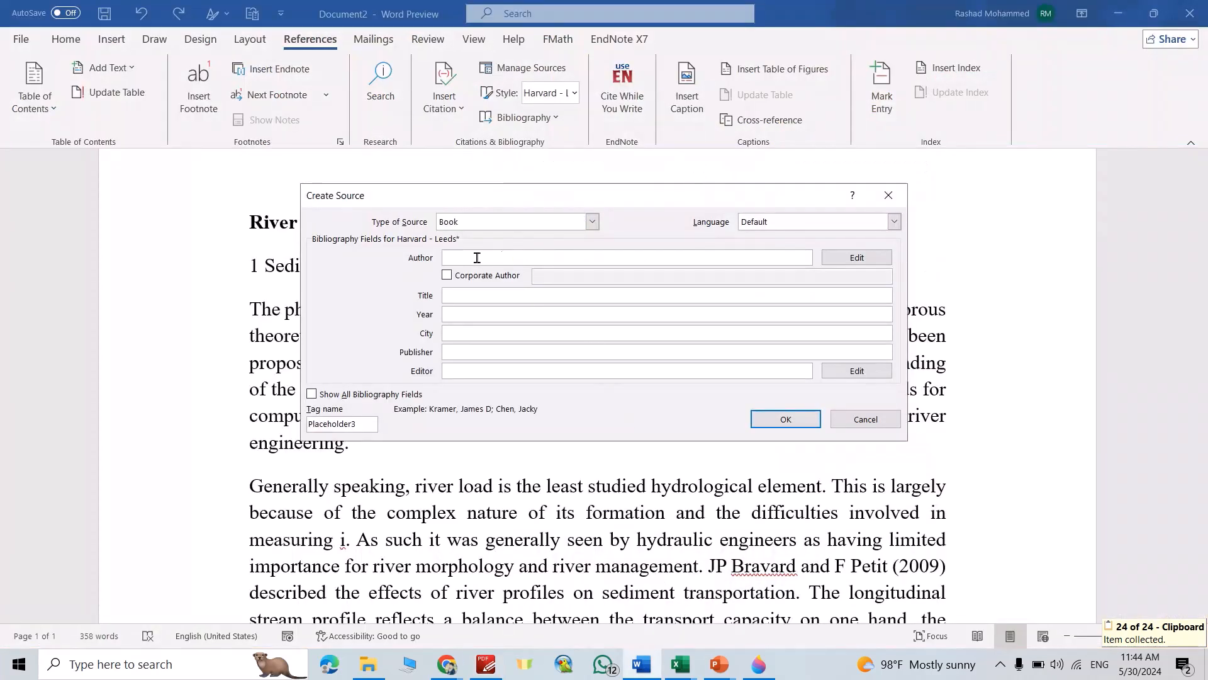
{"action": "left_click", "coordinate": [485, 663]}
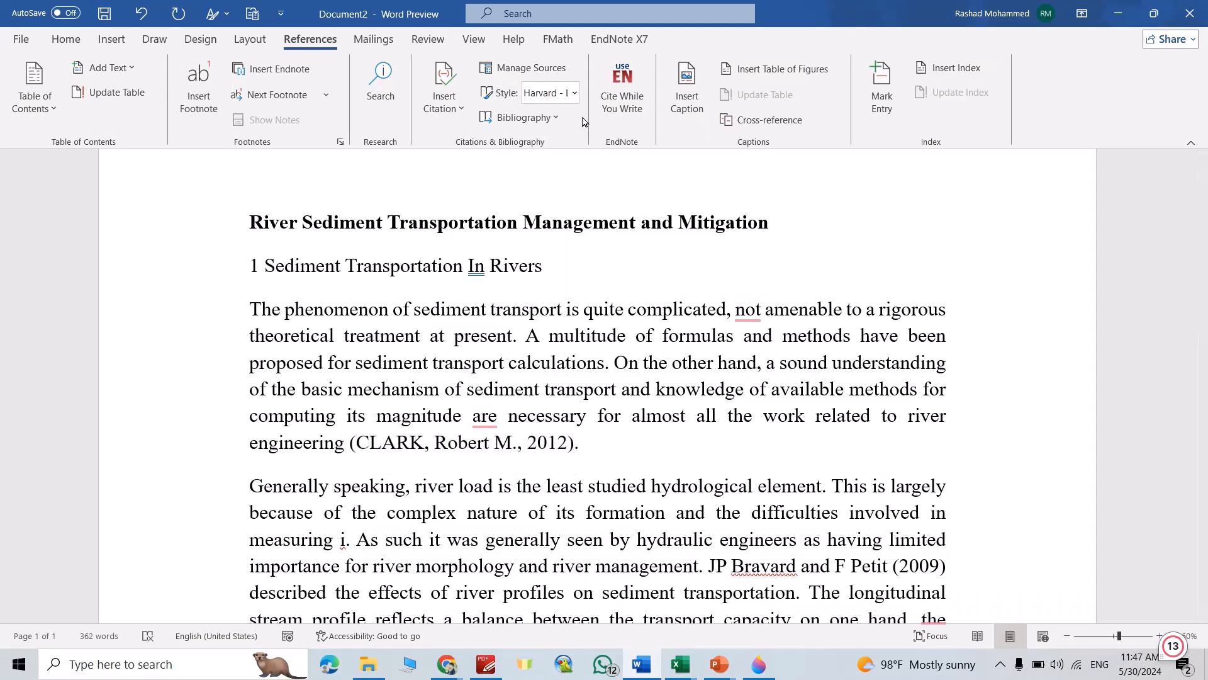
- Preview the citation in APA and IEEE styles, then restore Harvard so it reads (Clark, 2012)
{"action": "left_click", "coordinate": [547, 92]}
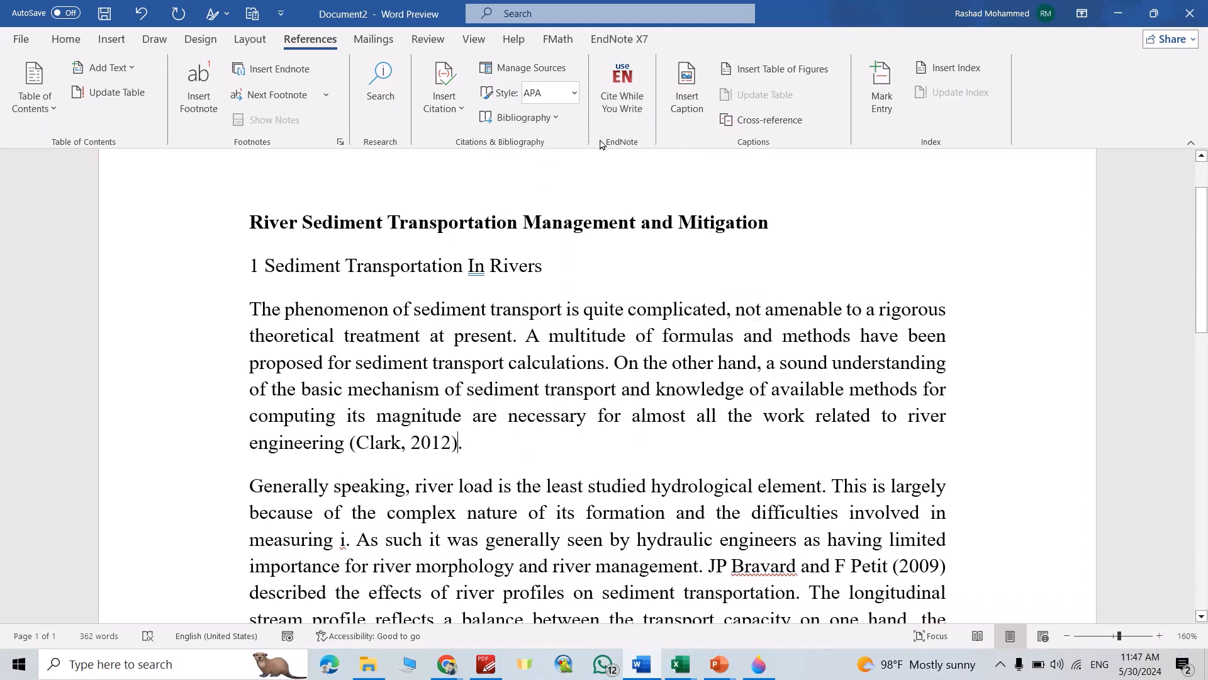
{"action": "left_click", "coordinate": [574, 92]}
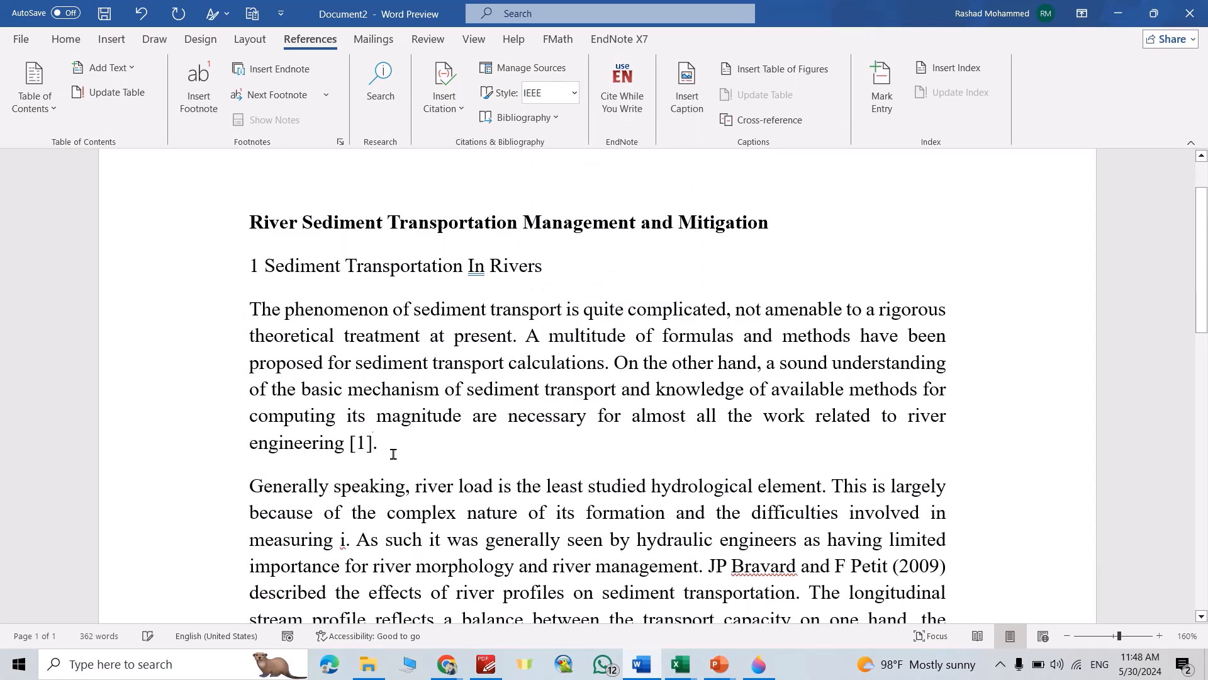
{"action": "left_click", "coordinate": [574, 92]}
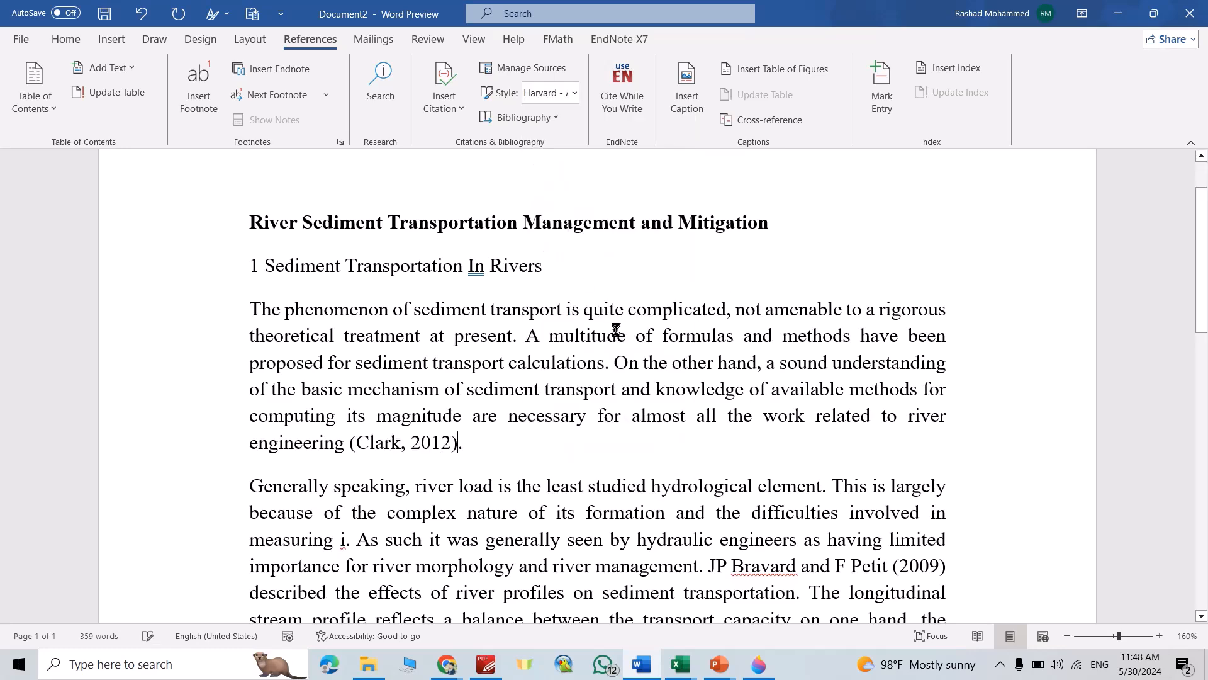
- Insert the built-in References bibliography at the document end listing Clark 2012 and Ragunath 2006
{"action": "scroll", "scroll_direction": "down", "scroll_amount": 3}
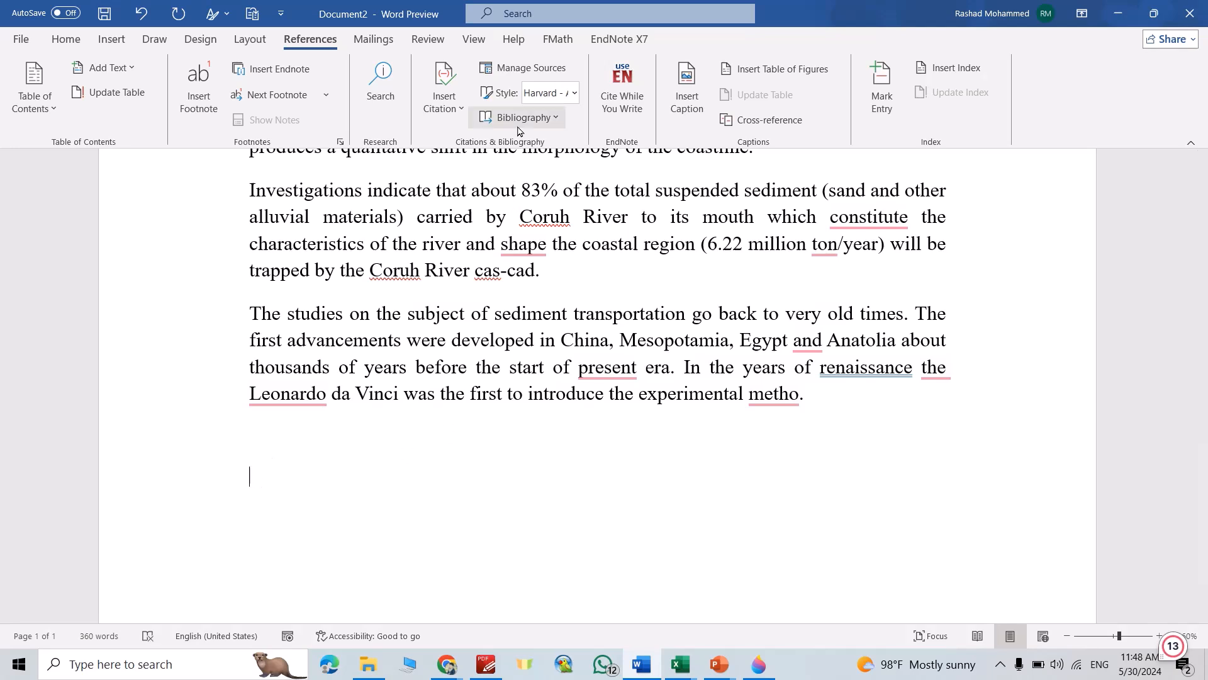
{"action": "left_click", "coordinate": [521, 117]}
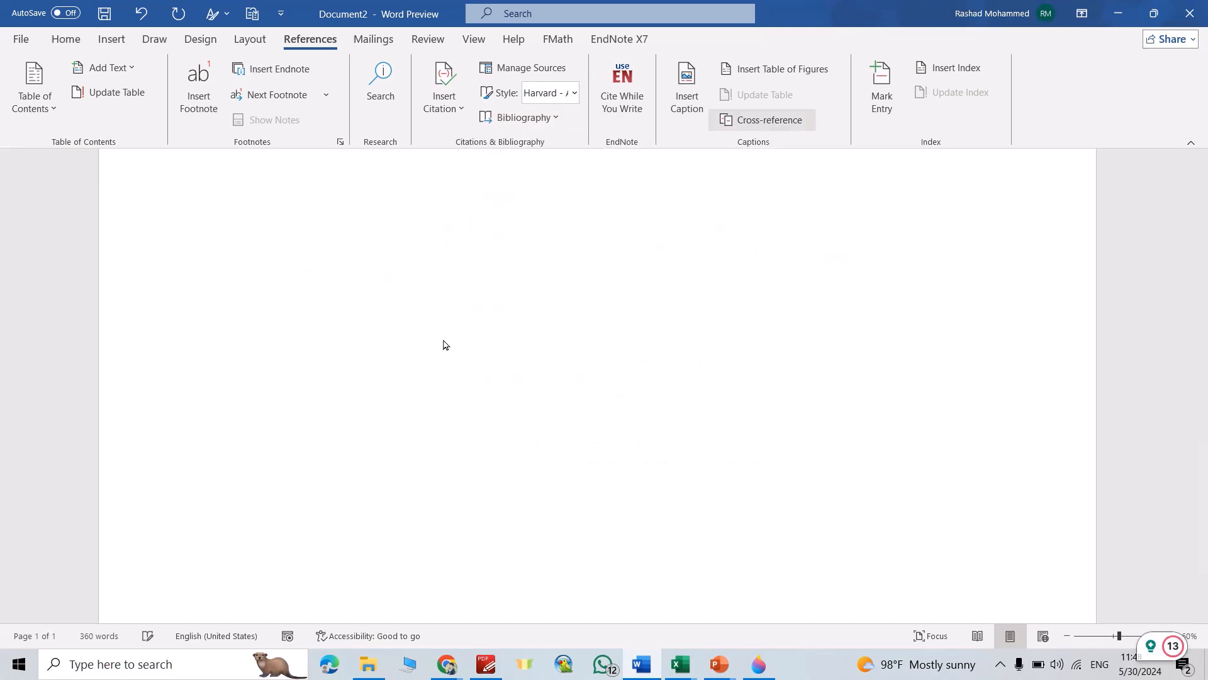
{"action": "left_click", "coordinate": [249, 39]}
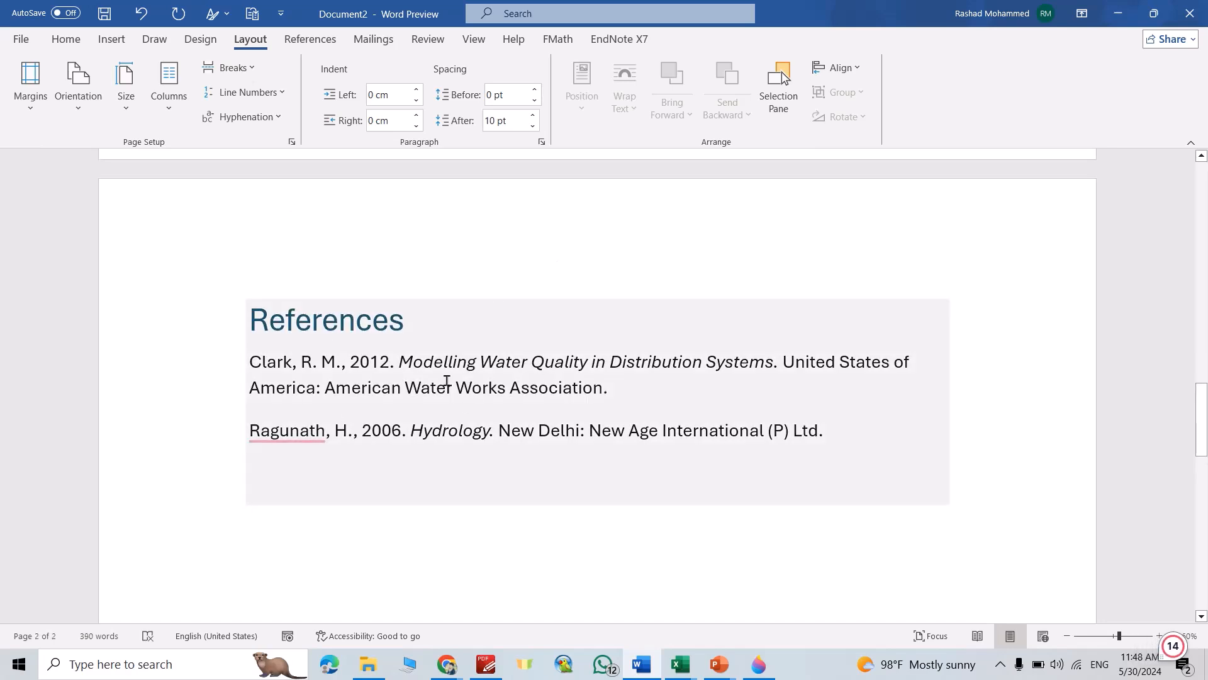
{"action": "left_click", "coordinate": [343, 474]}
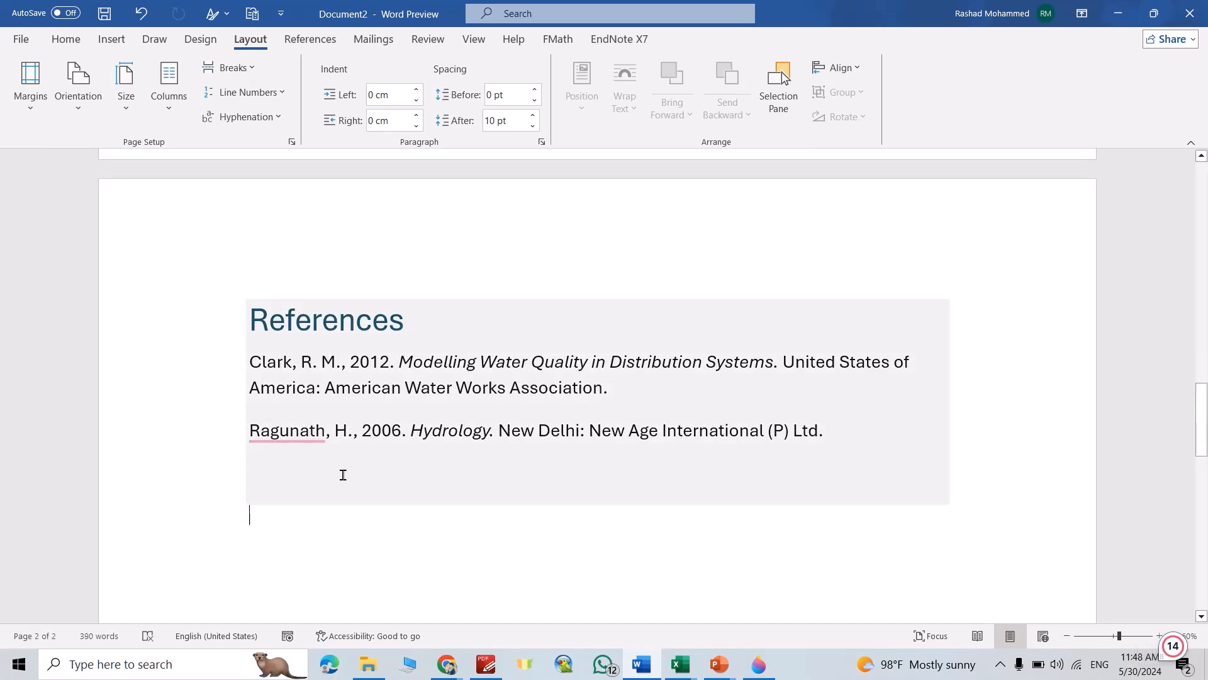